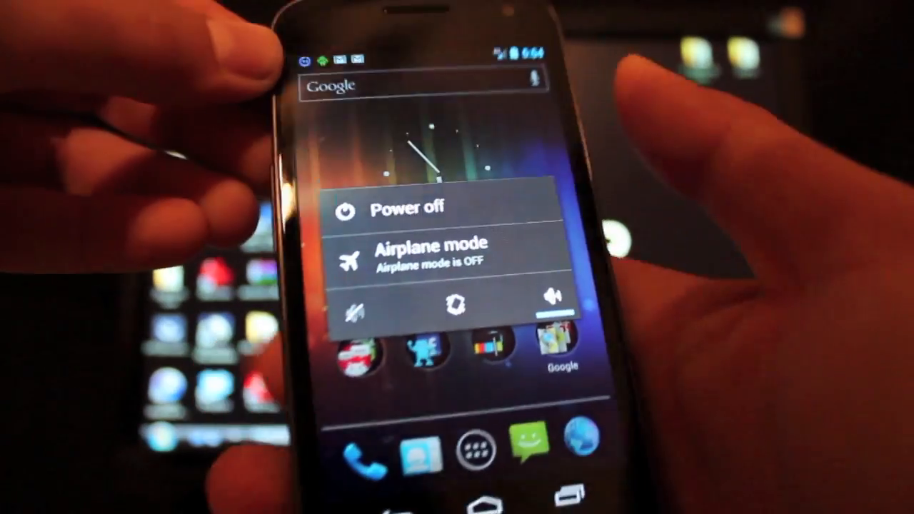
# - Choose Power off in the Galaxy Nexus power menu so the phone starts shutting down
pyautogui.click(400, 207)
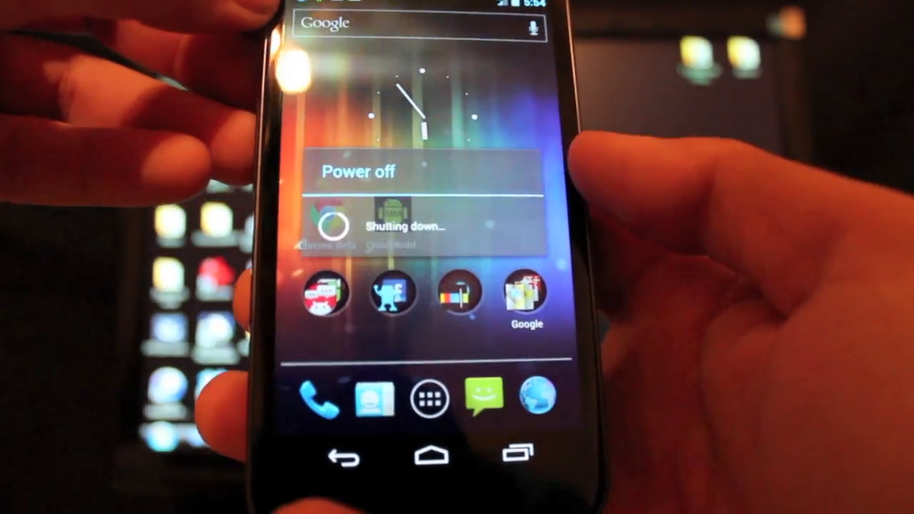